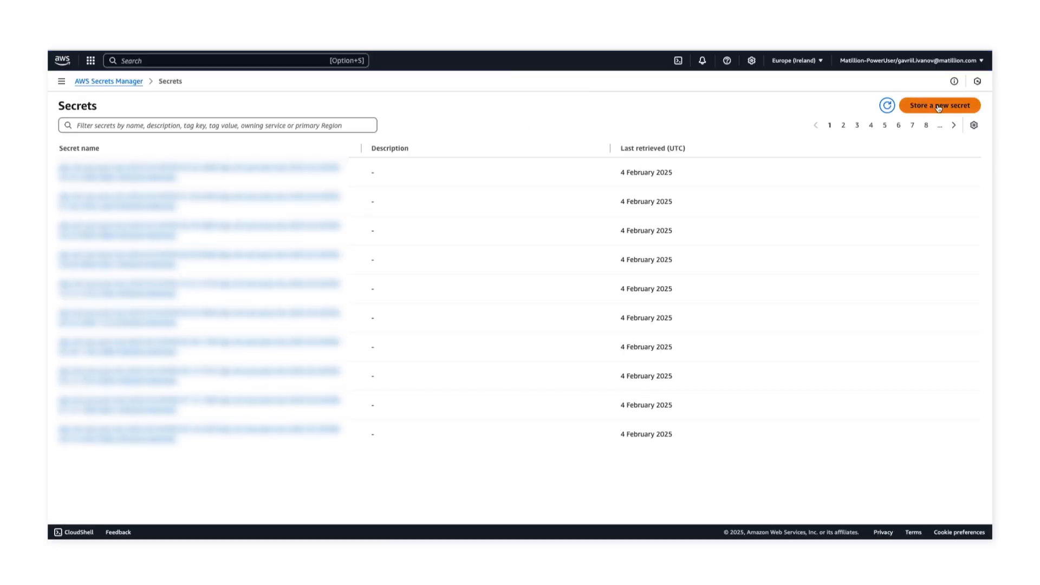
Begin an 'Other type of secret' and paste the encrypted private key as plaintext
click(938, 105)
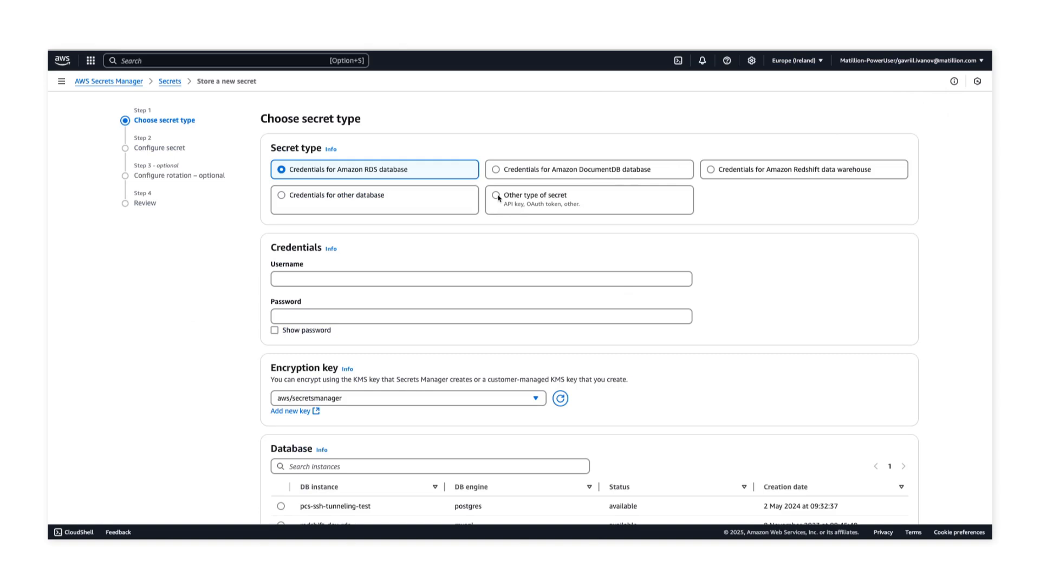
click(496, 196)
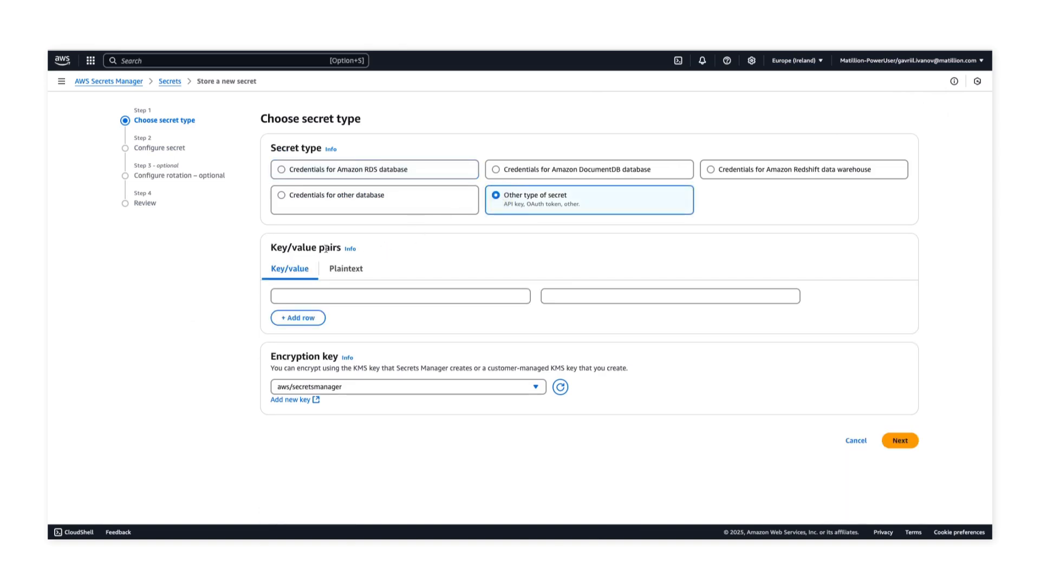
click(345, 269)
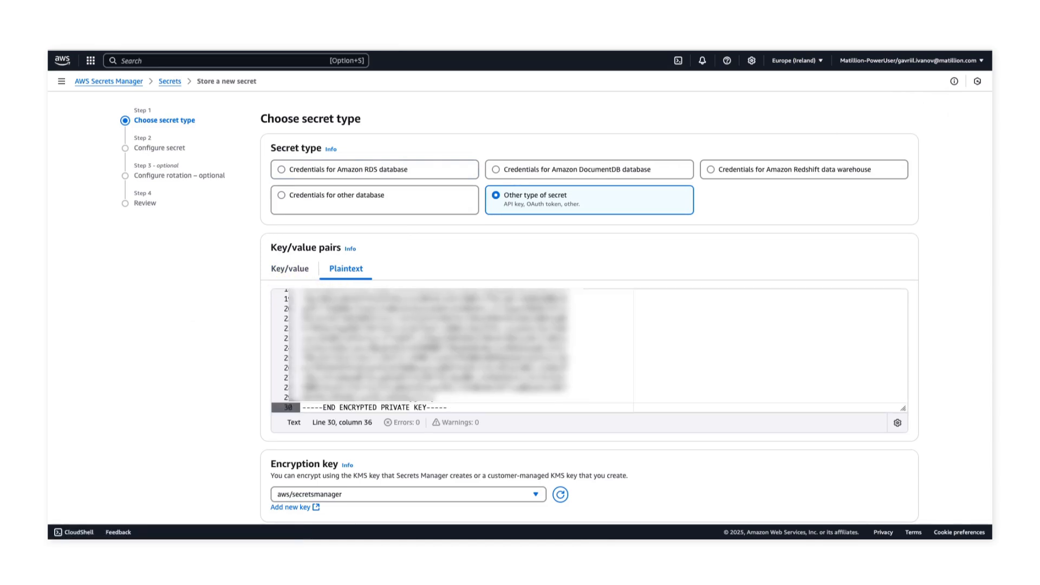
scroll(down, 3)
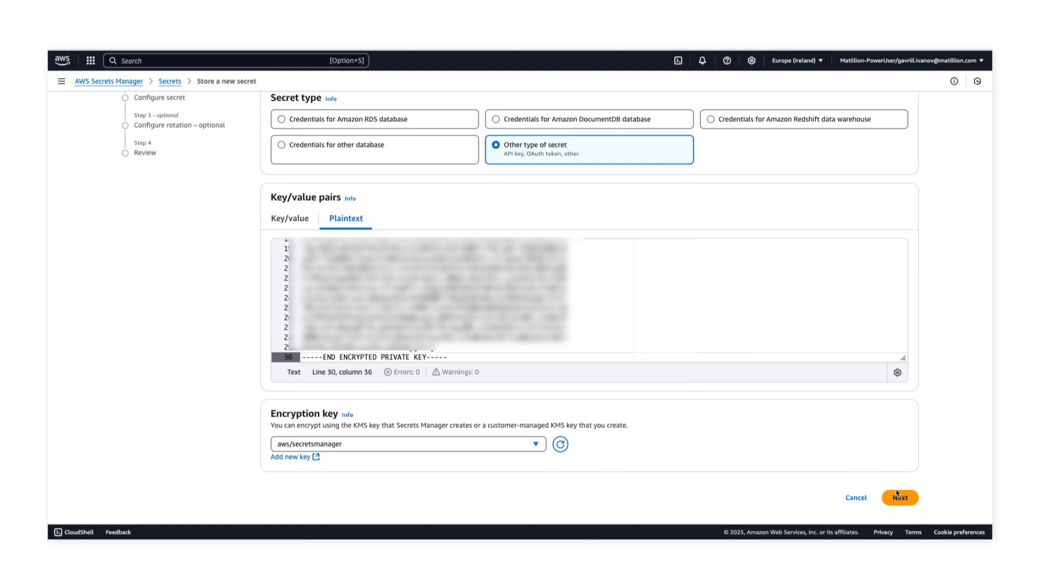
Name the secret PrivateKeyDemo, move through review and store it
click(899, 497)
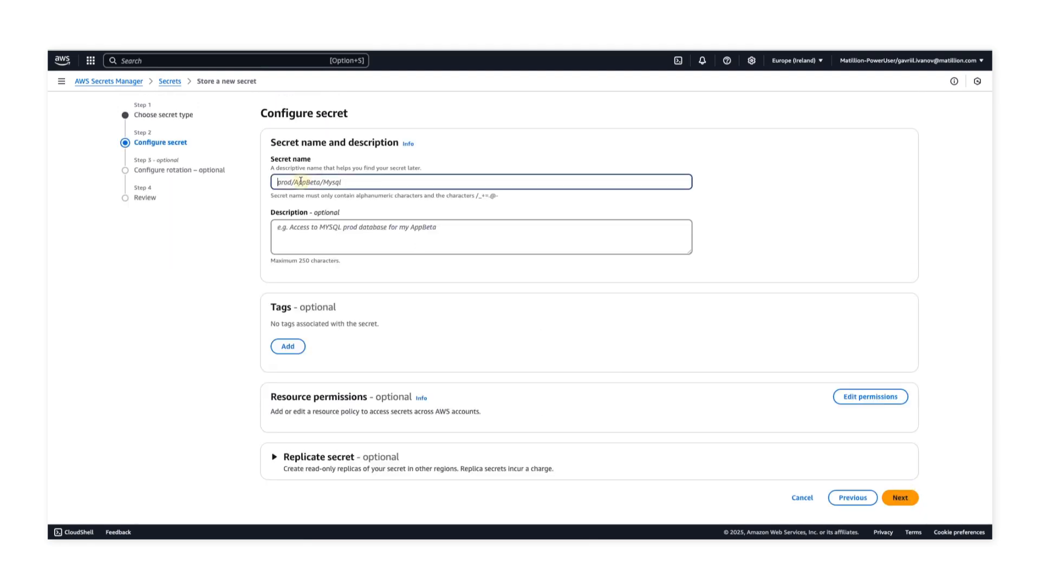
text(PrivateKeyD)
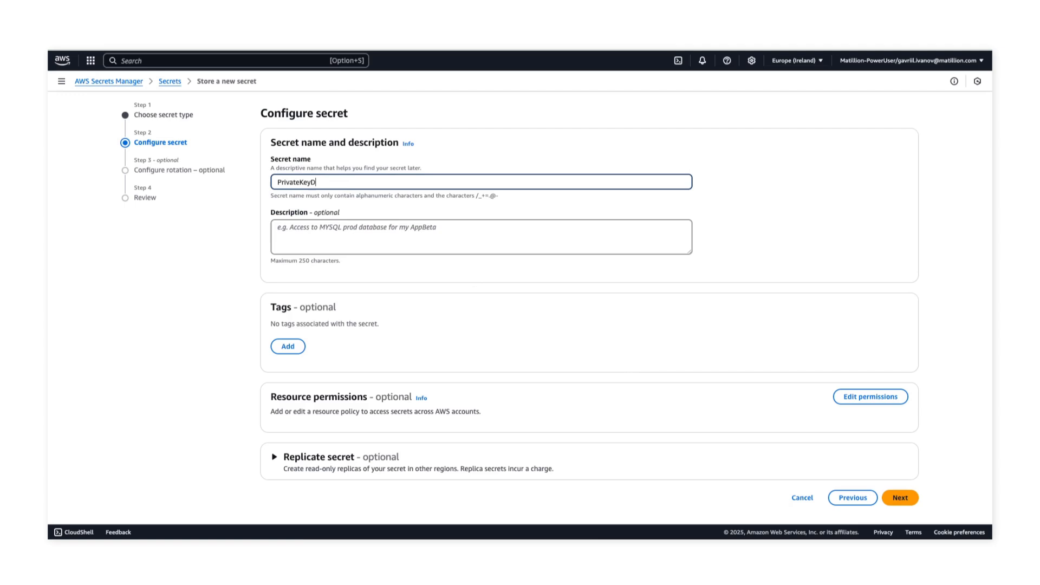
text(emo)
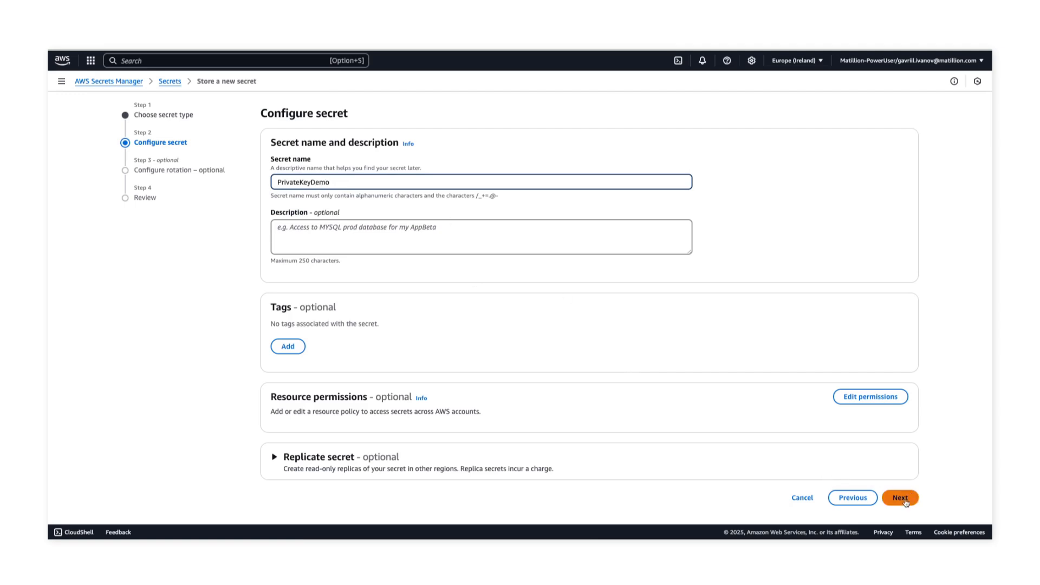
click(899, 497)
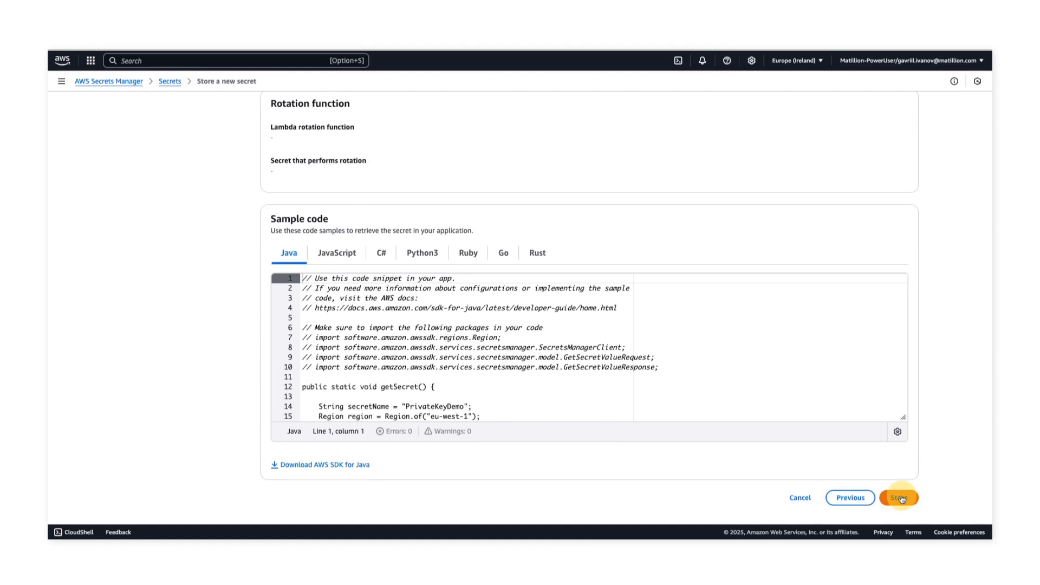
click(899, 497)
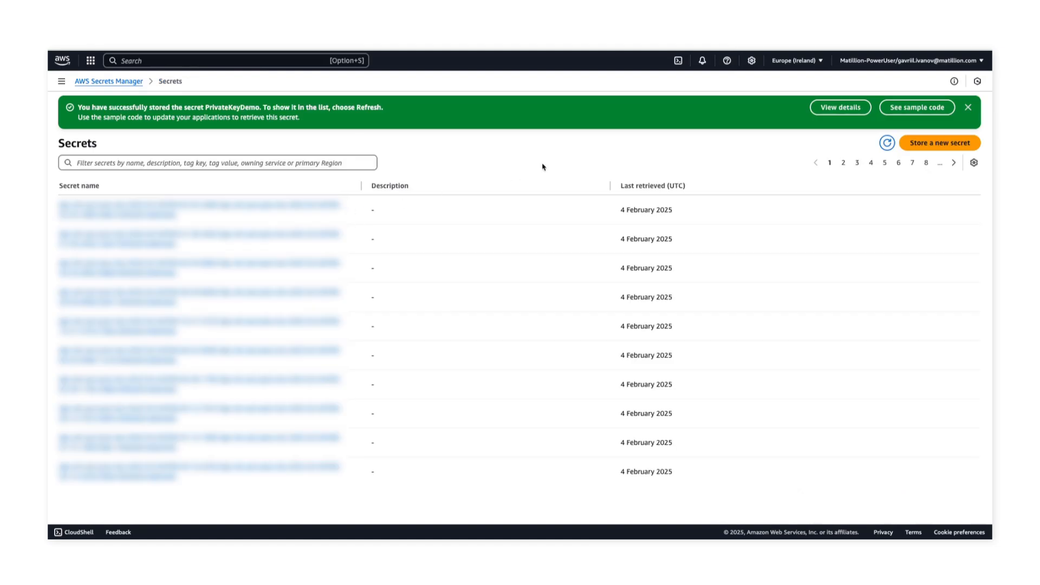
mouse_move(515, 156)
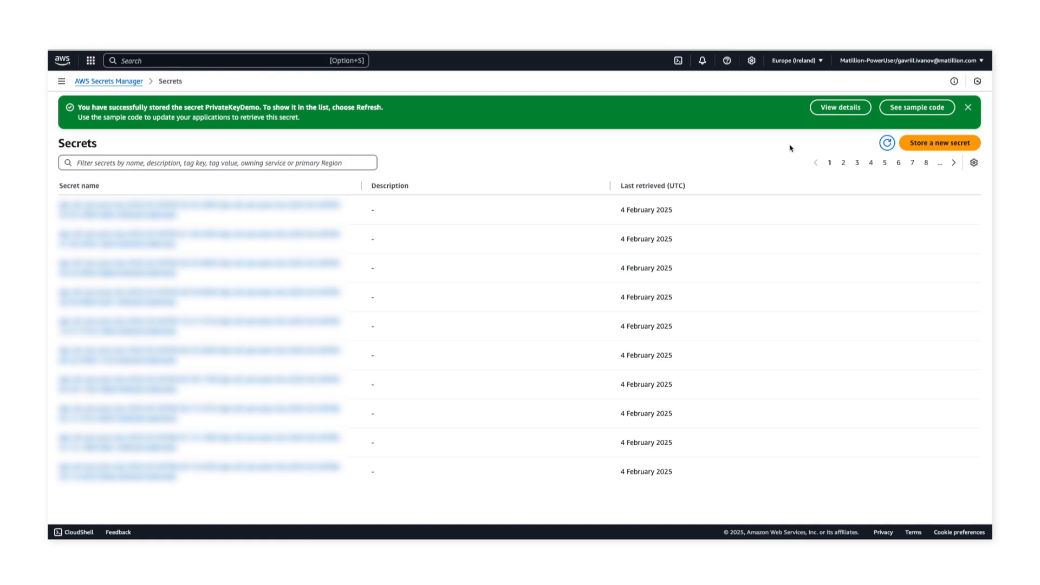
mouse_move(957, 144)
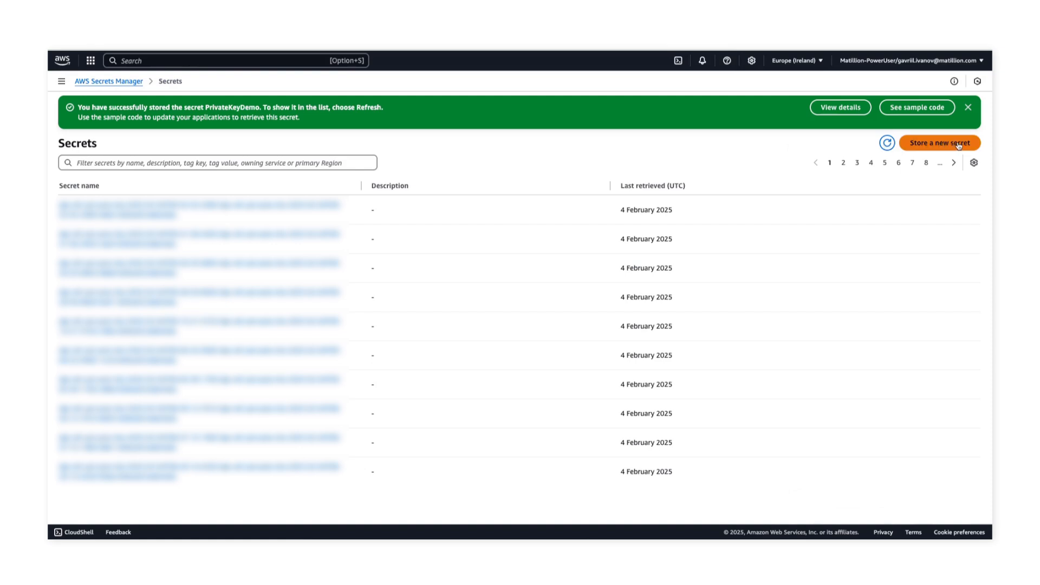
Begin a second 'Other type of secret' with a passphrase key and its value
click(939, 143)
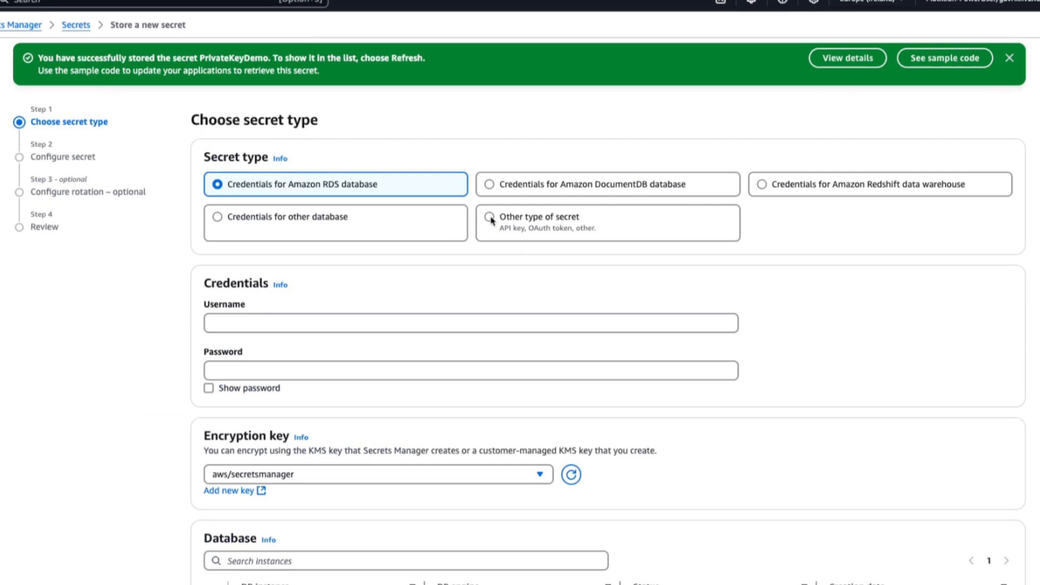
click(486, 216)
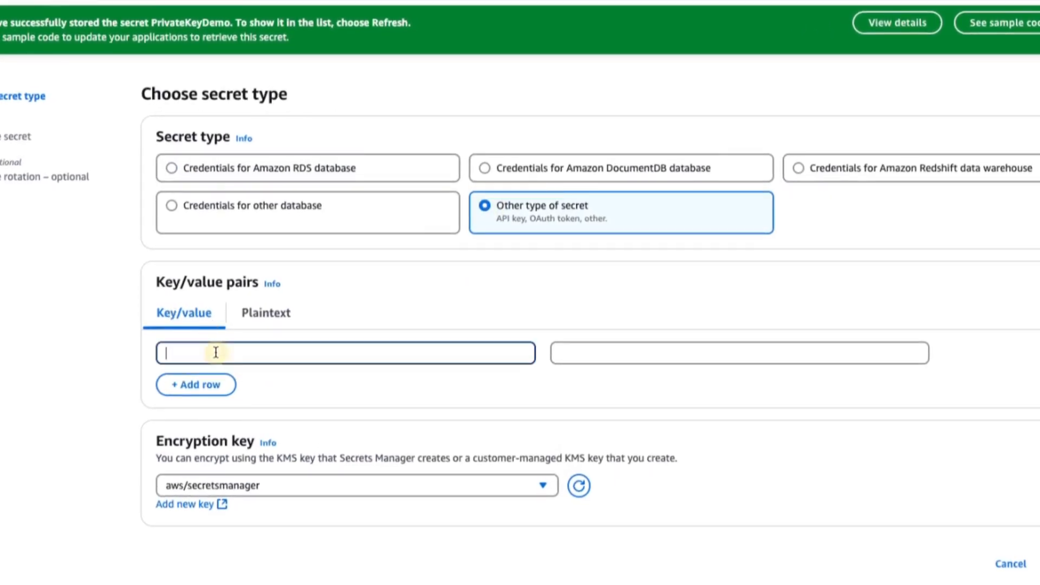
text(passphrase)
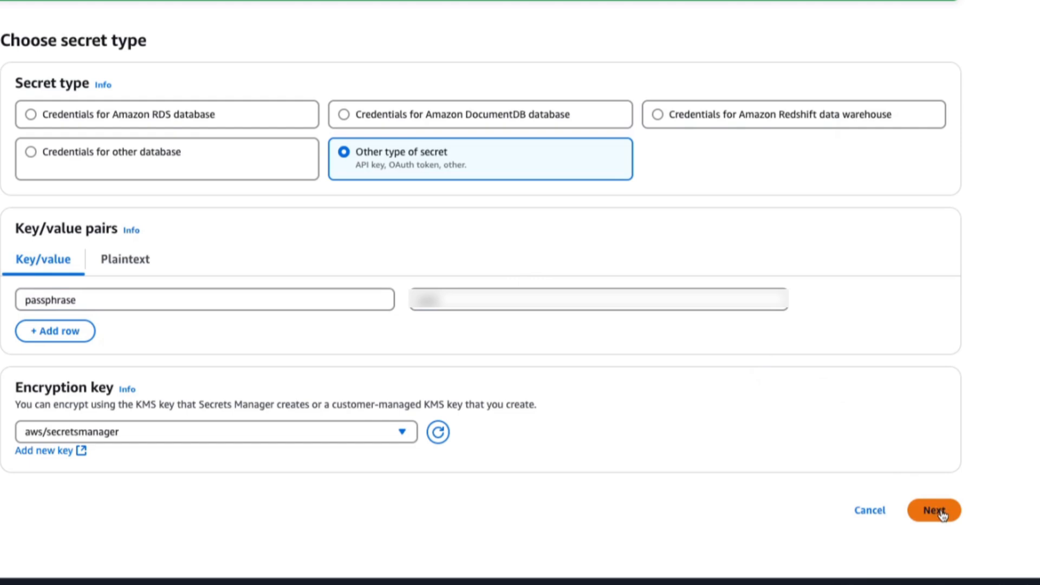
Name the passphrase secret PassphraseDemo and proceed to the next setup step
click(932, 510)
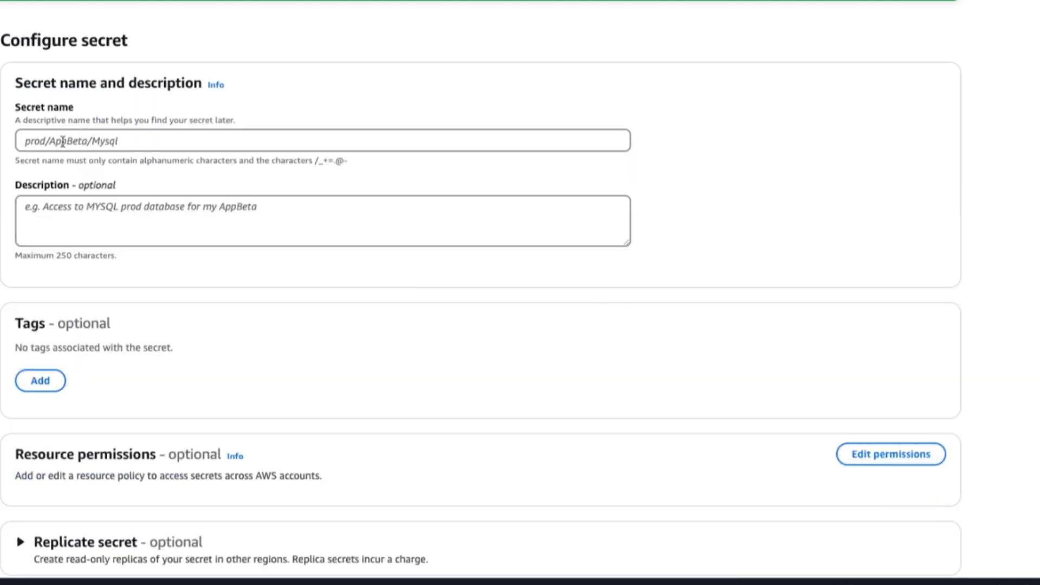
text(P)
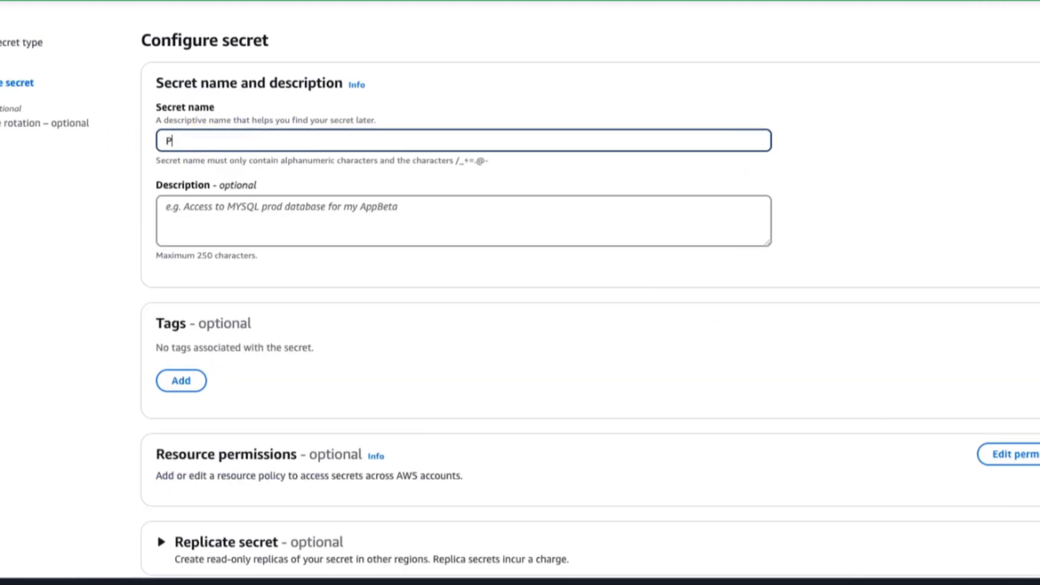
text(assphraseDemo)
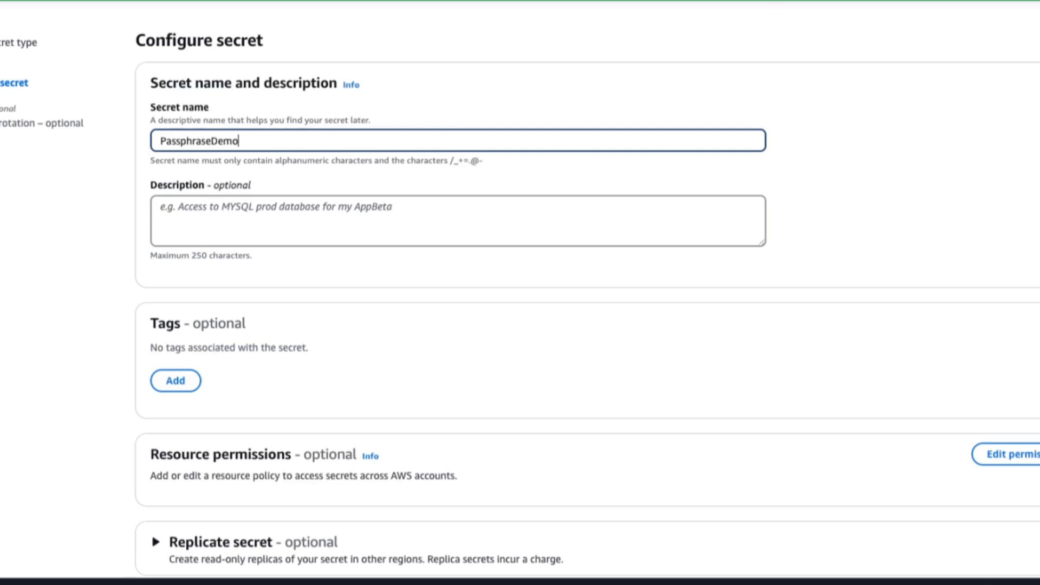
scroll(down, 3)
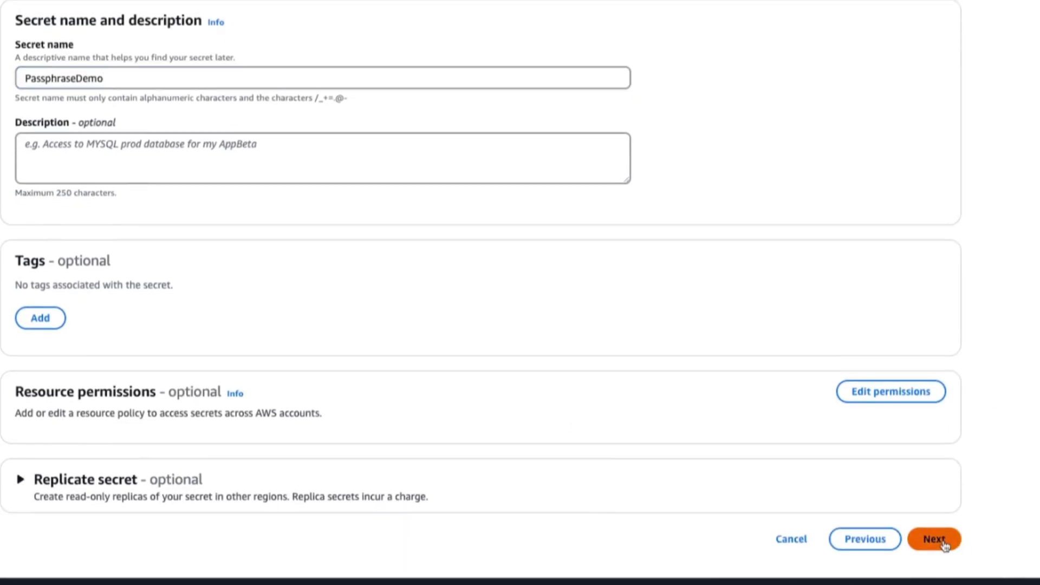
click(932, 539)
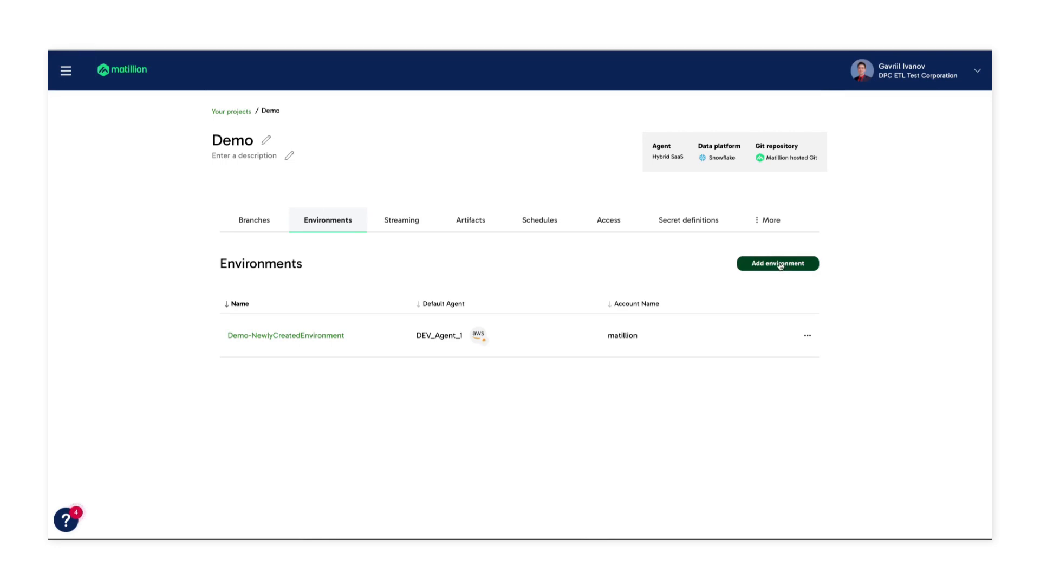
Add environment KeyPairEnv on agent DEV_Agent_1 with Admin default access and continue
click(776, 263)
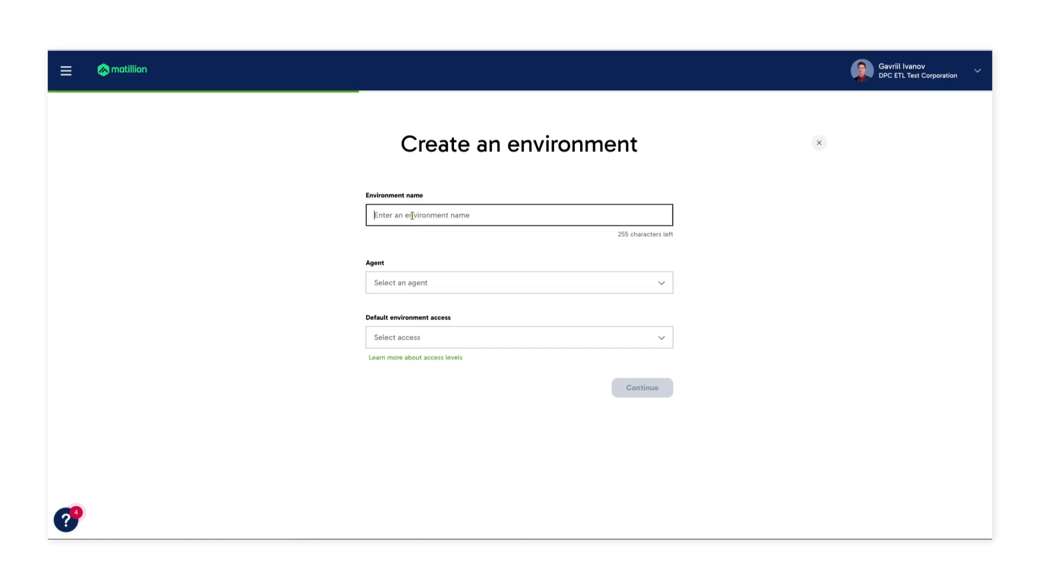
text(KeyPairE)
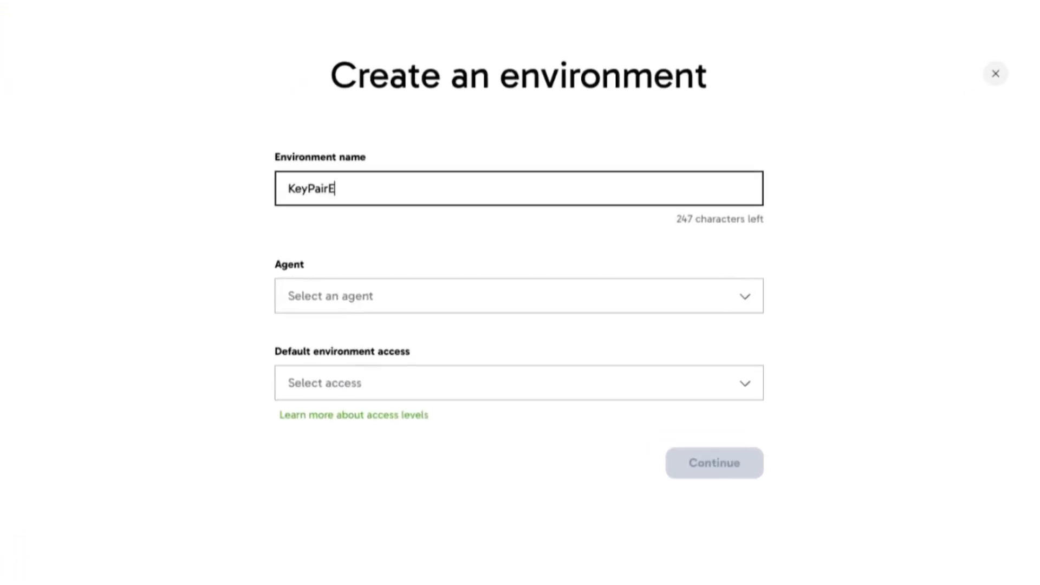
click(519, 295)
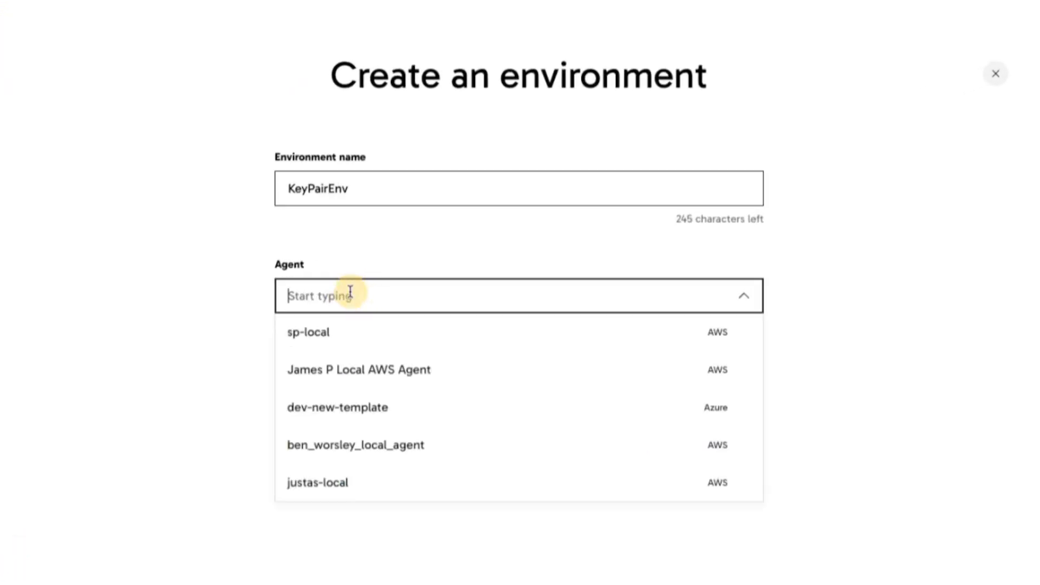
text(dev)
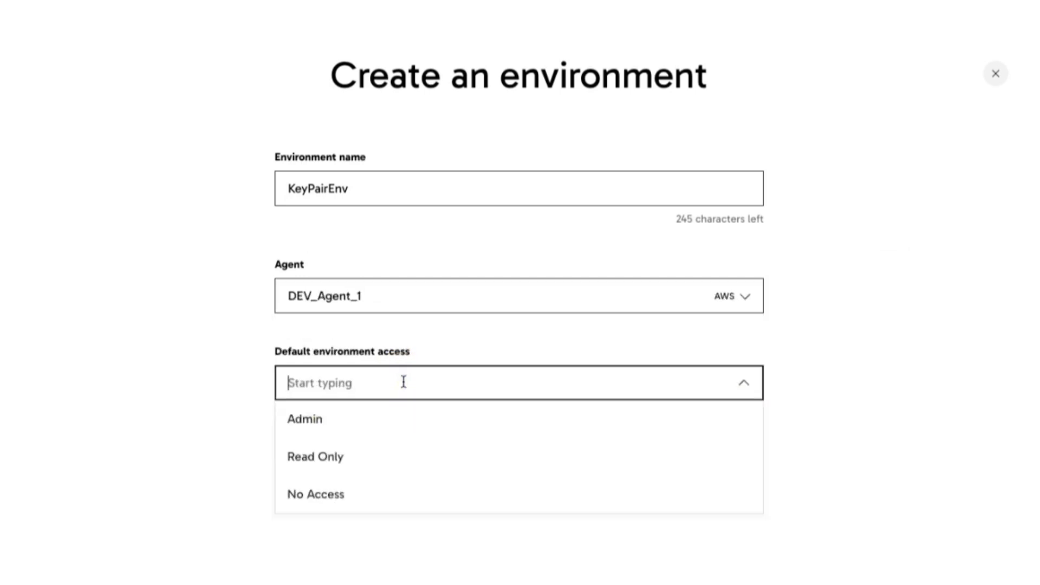
click(305, 418)
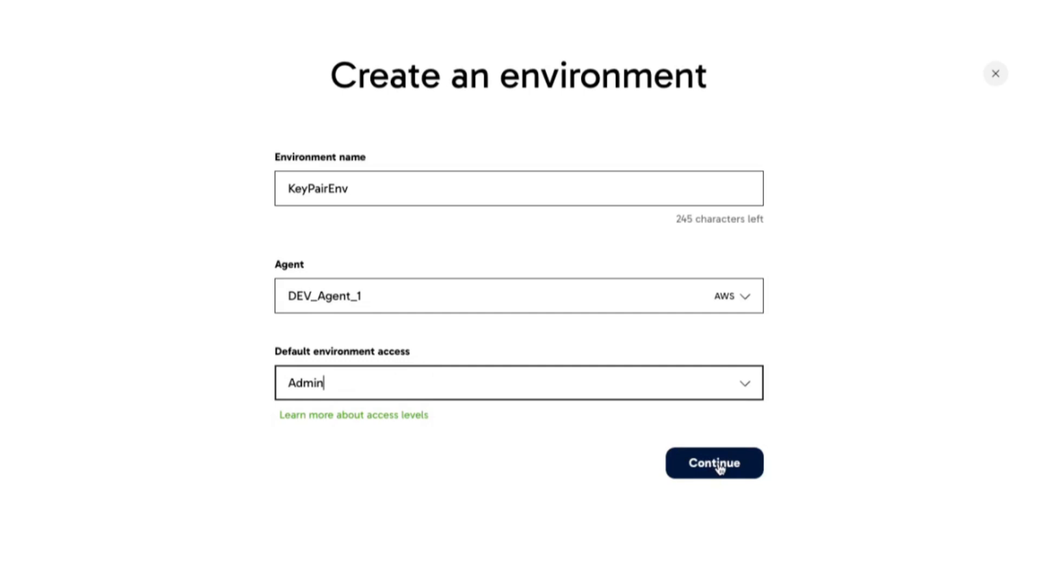
click(714, 462)
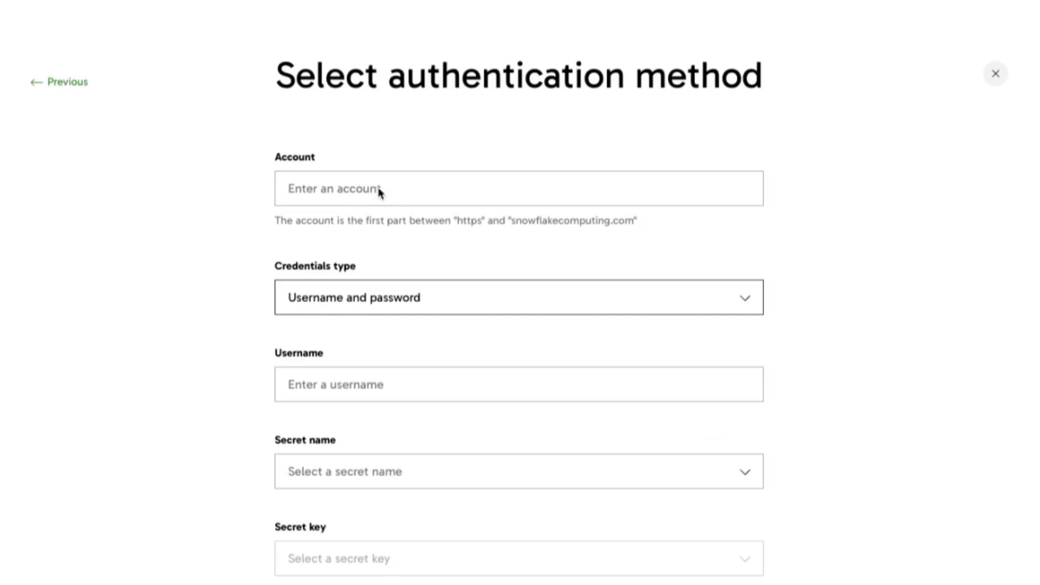
Enter the Snowflake account identifier and bring up the credentials type choices
click(519, 188)
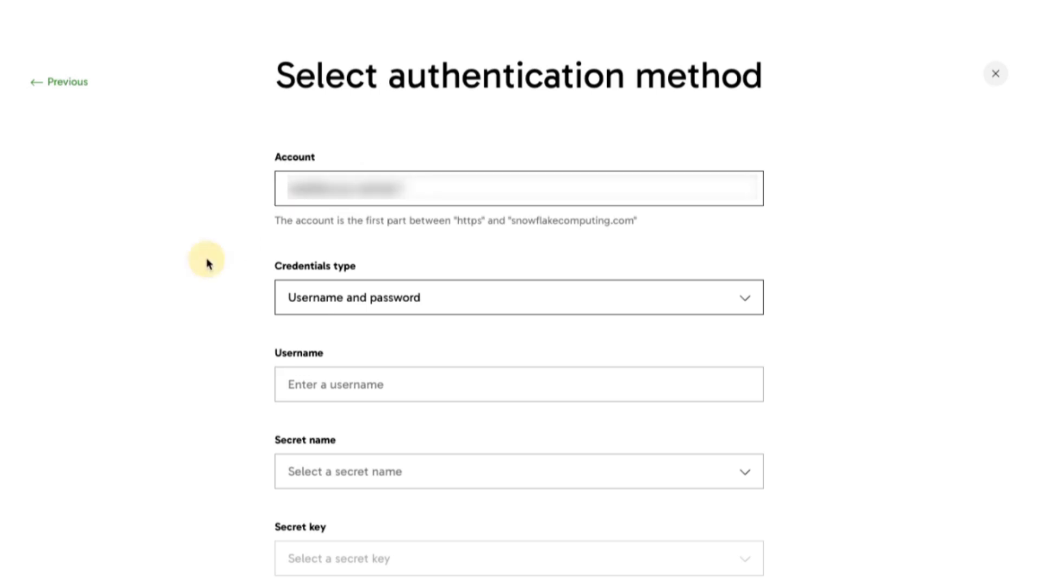
click(519, 296)
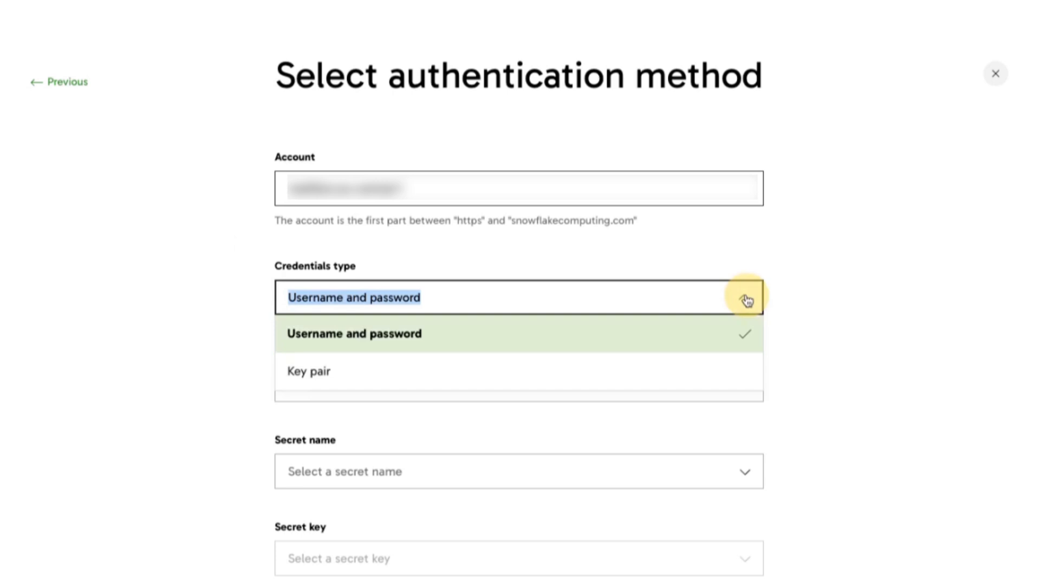
Use key-pair credentials for PCS_AUTHN_USER with PrivateKeyDemo, PassphraseDemo and key passphrase, then continue
click(308, 371)
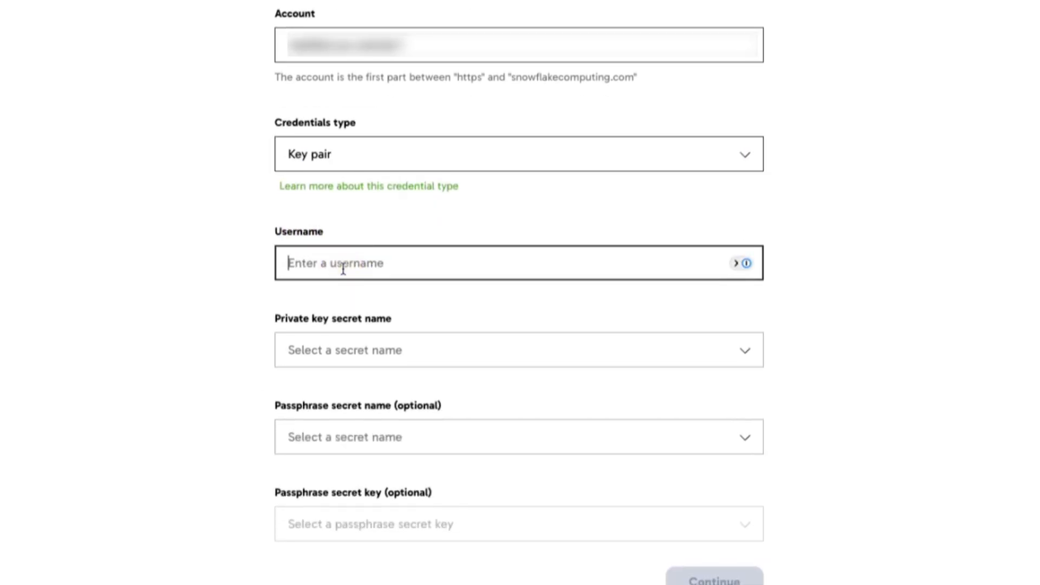
text(PCS_AUTHN)
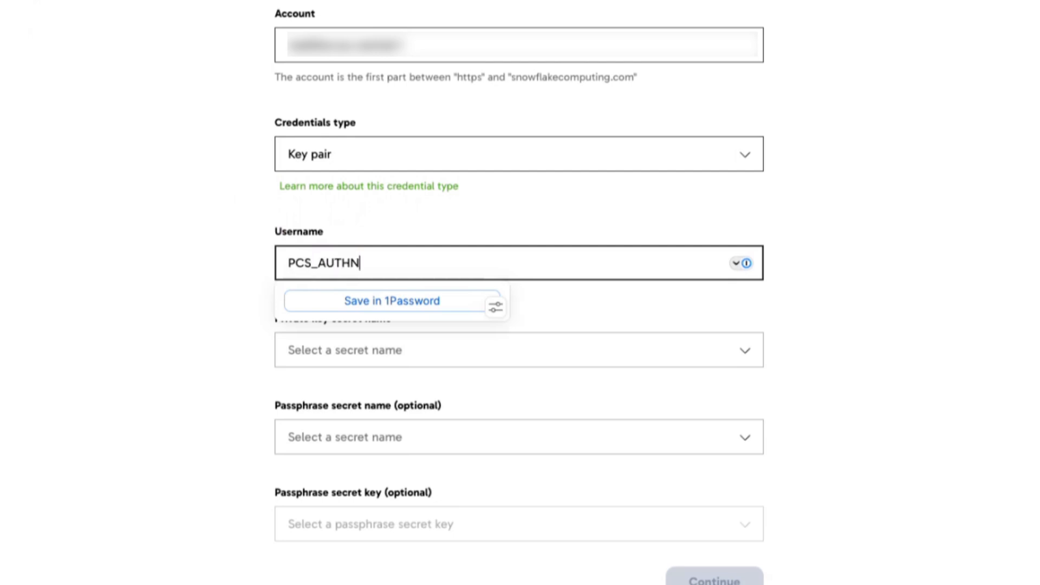
text(_USER)
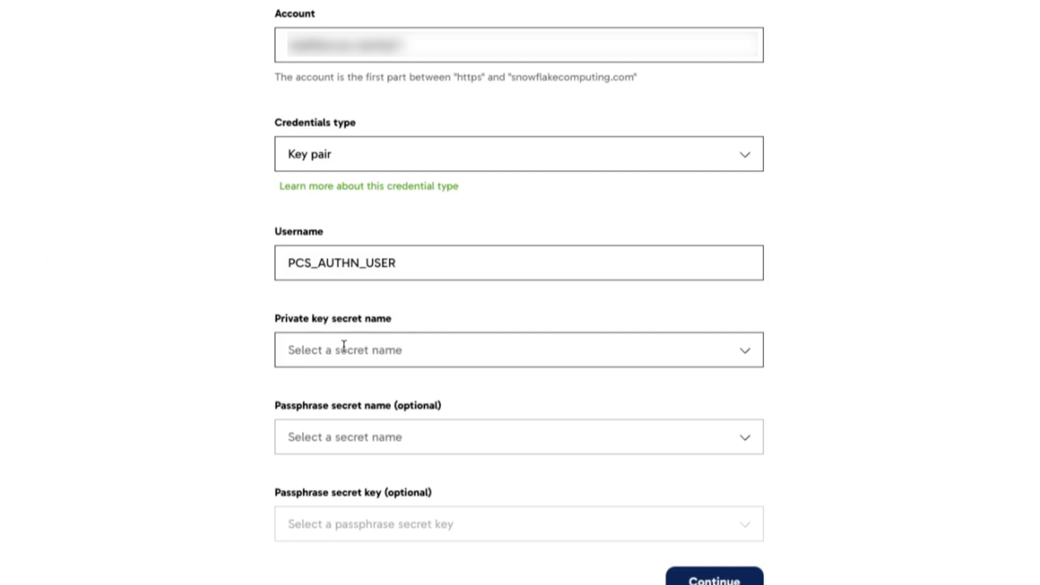
click(518, 350)
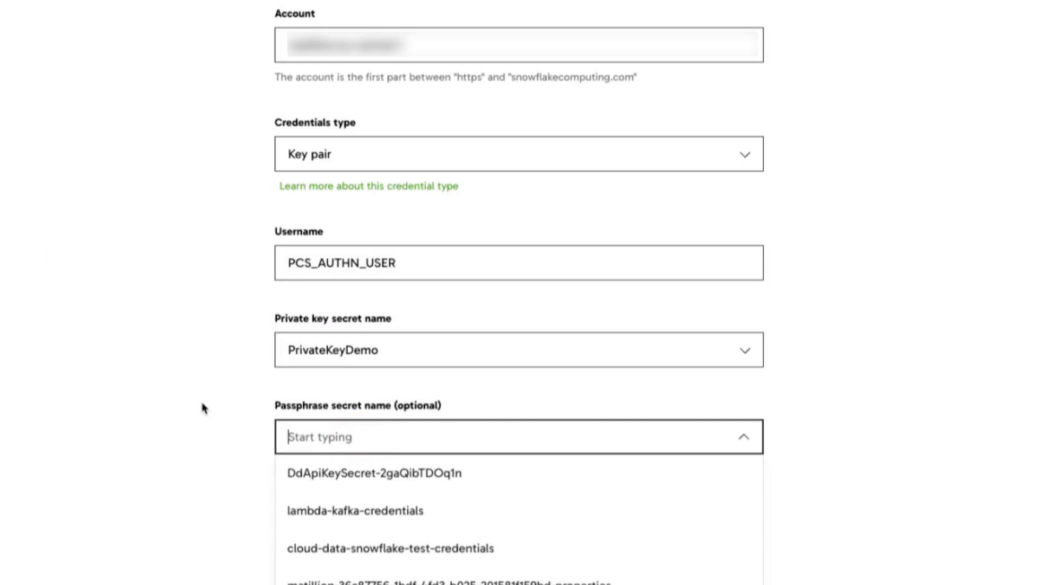
text(PassphraseDemo)
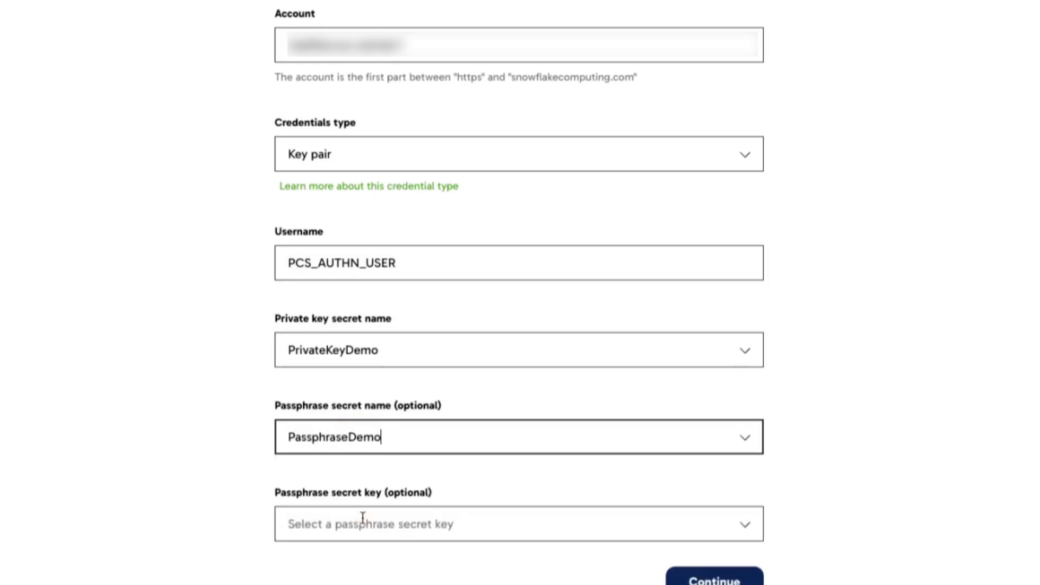
text(passphrase)
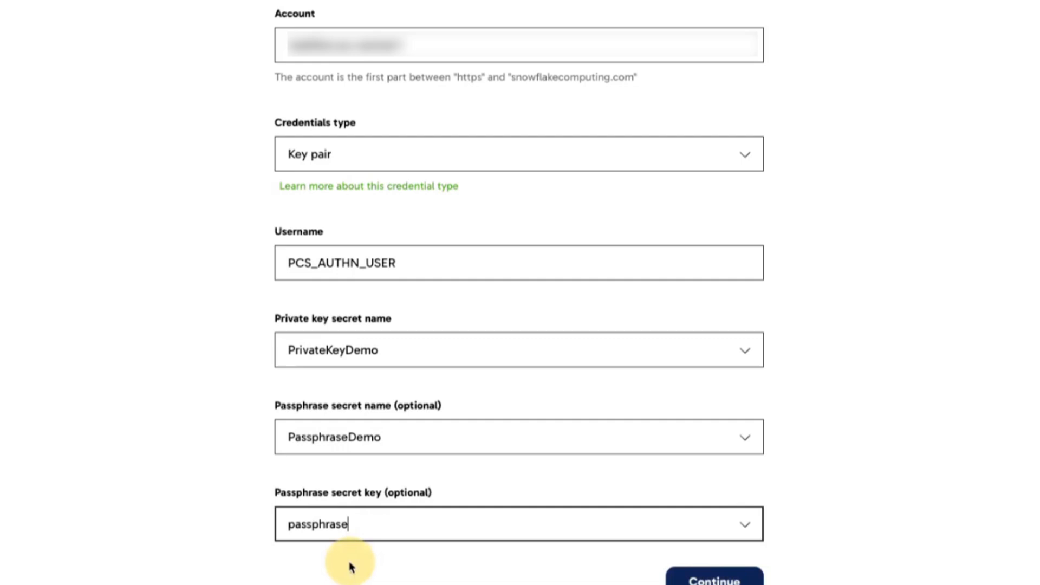
scroll(down, 3)
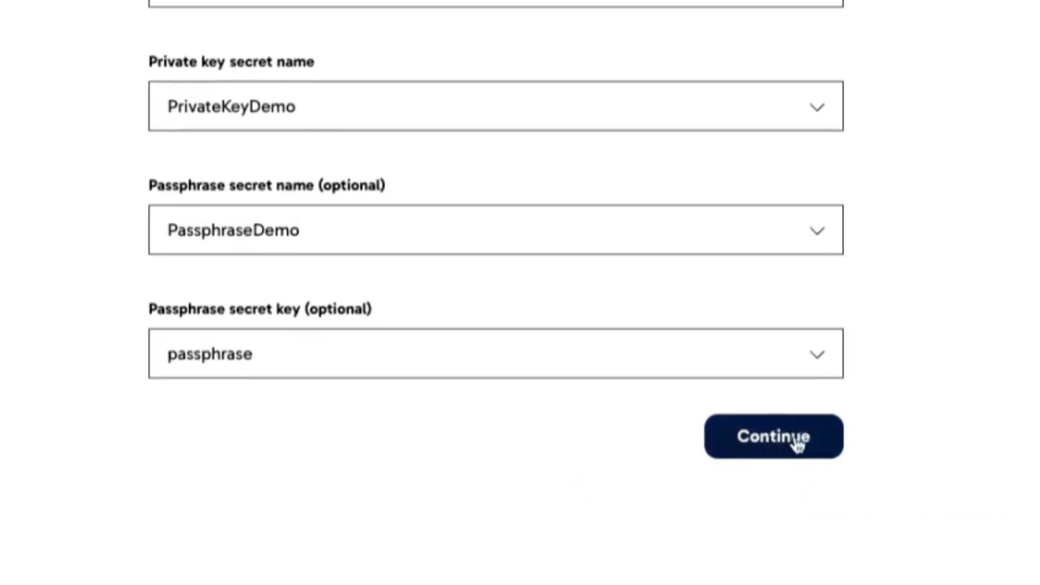
click(772, 436)
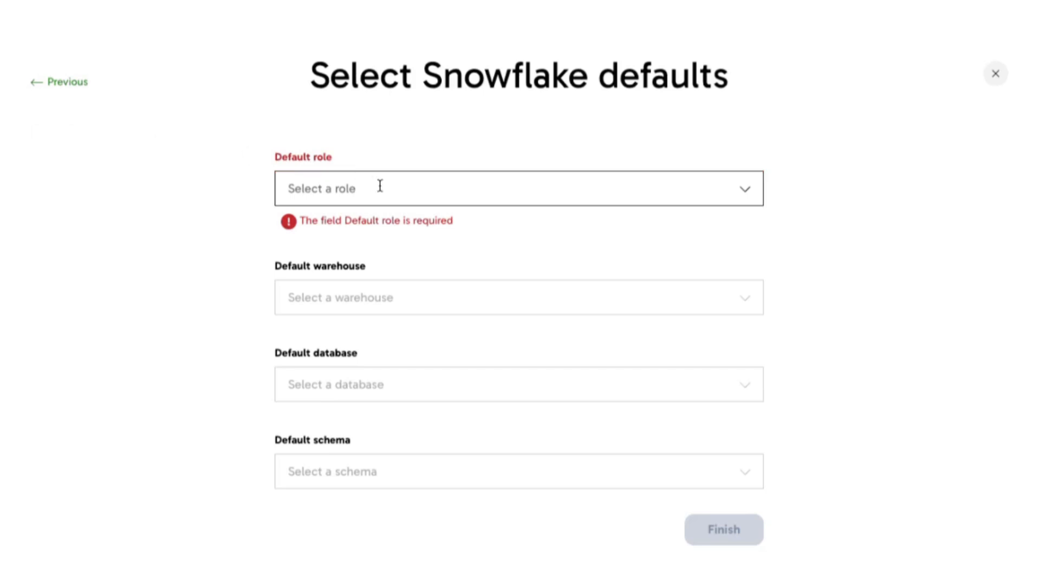
Set defaults TEST_ROLE, DEMO_WH, DEV_DB and PUBLIC and finish creating KeyPairEnv
click(518, 188)
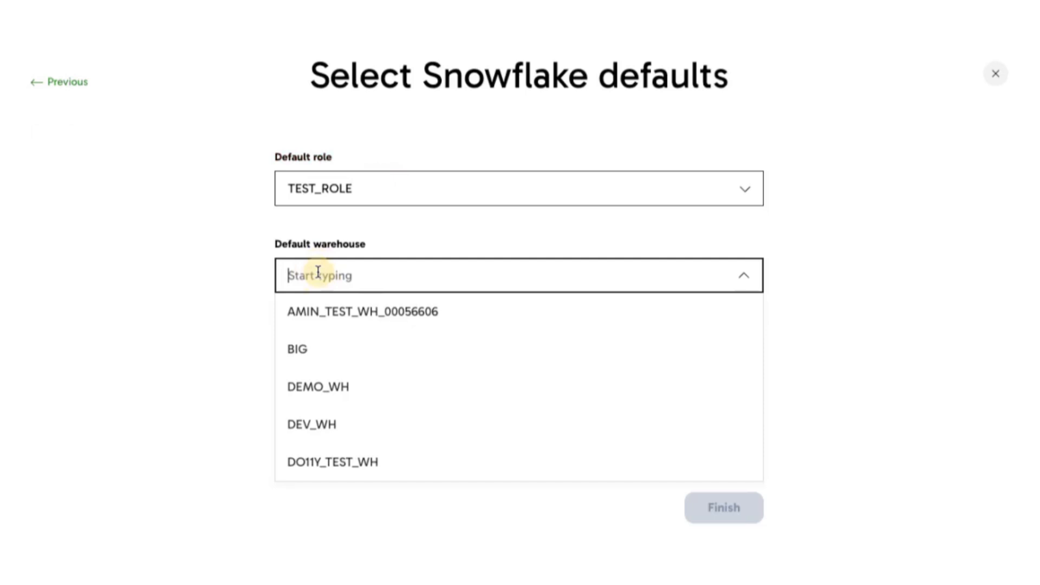
click(317, 386)
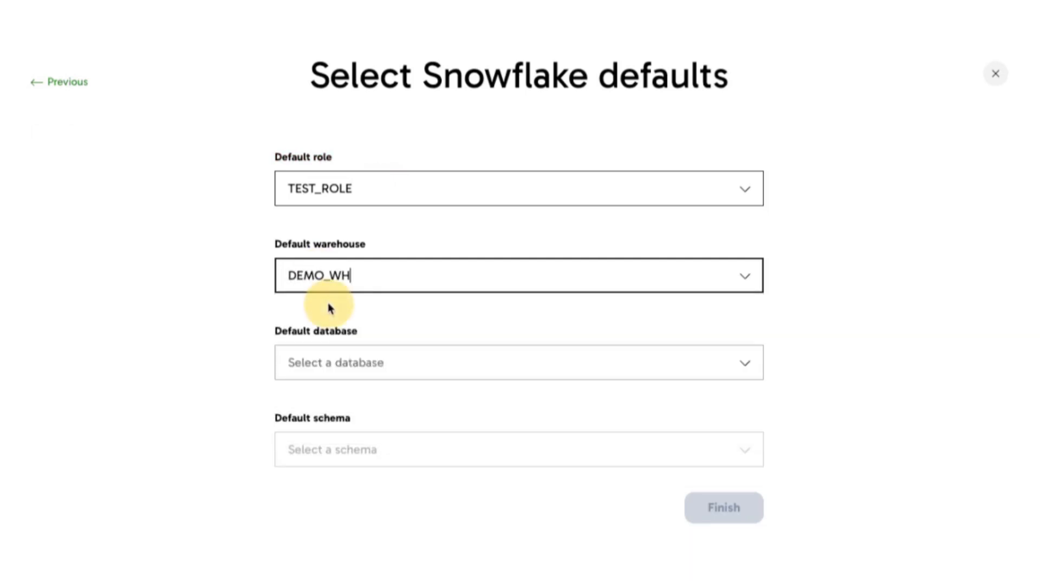
text(dev)
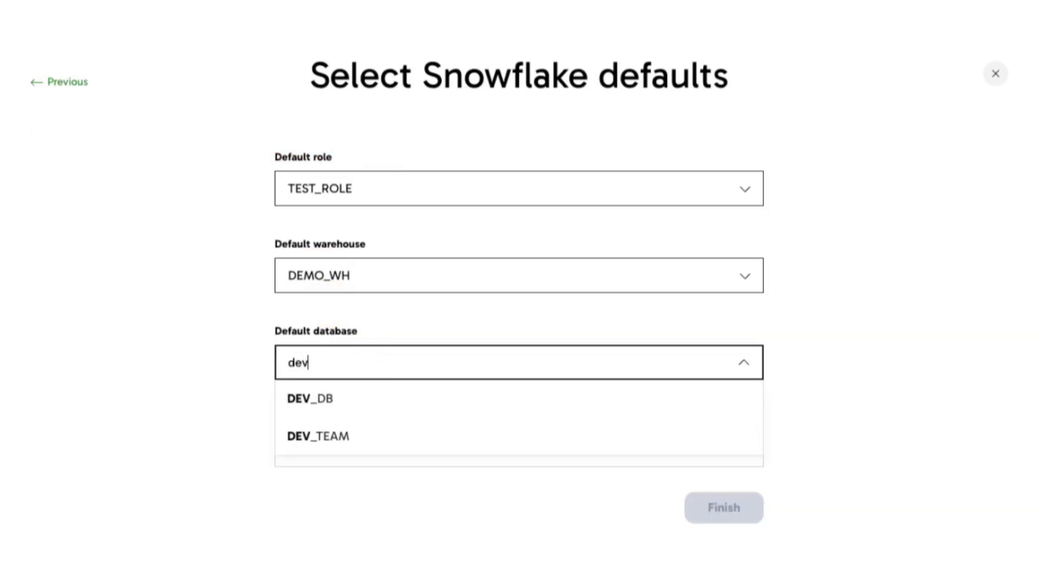
click(309, 399)
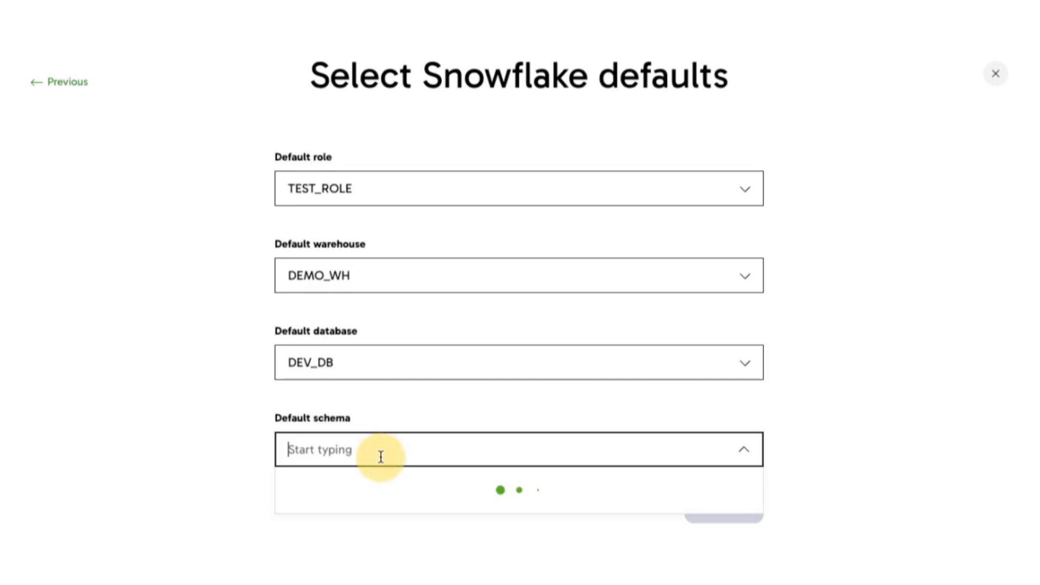
text(publi)
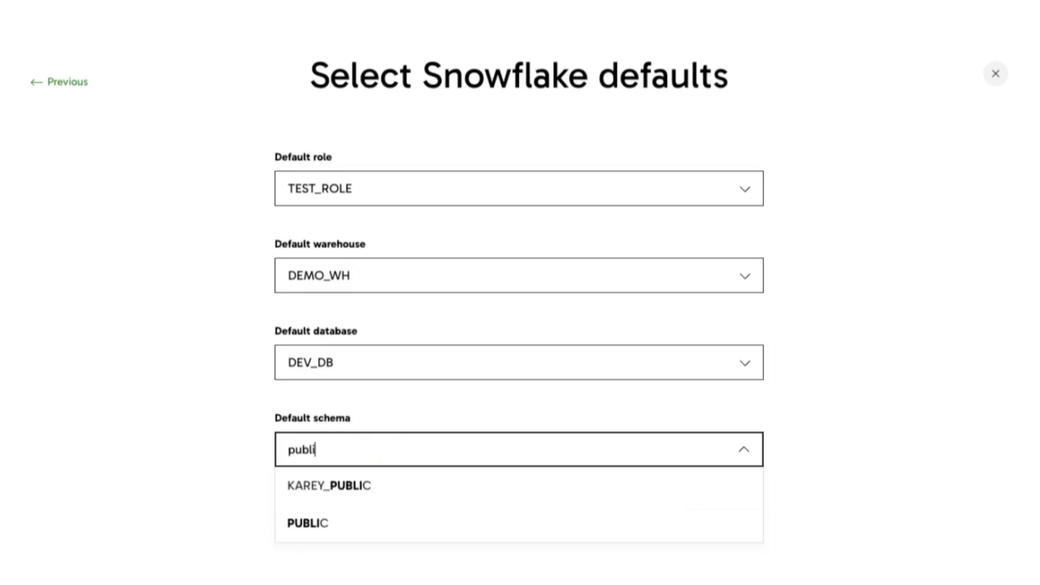
click(307, 522)
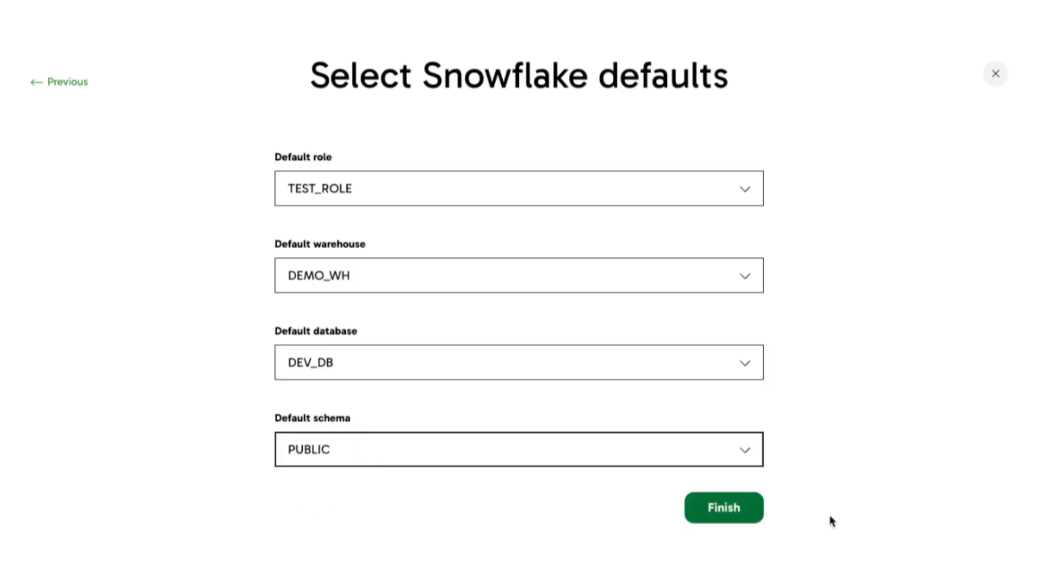
click(723, 507)
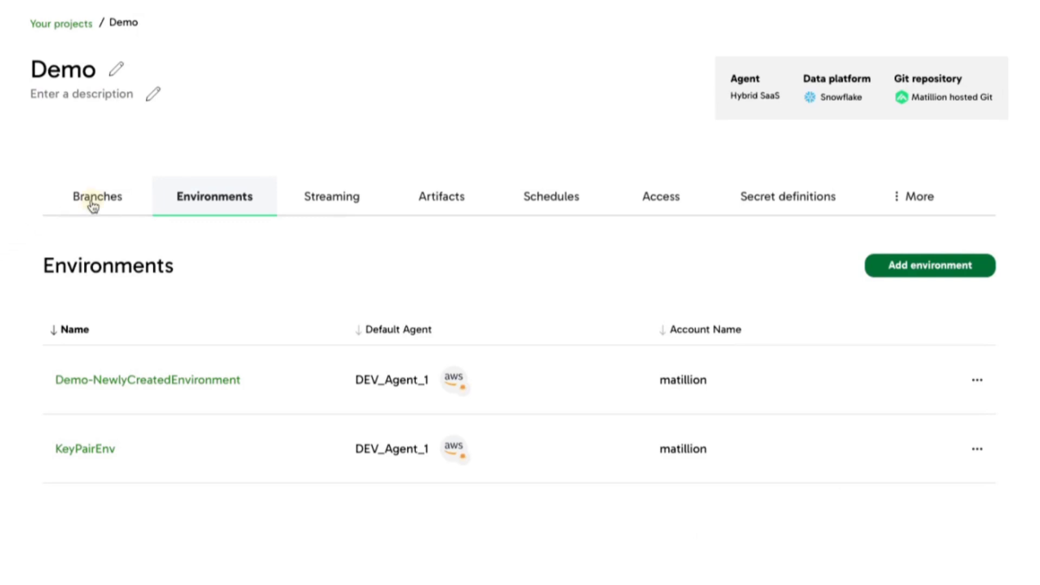
From the Branches list, start editing the main branch's details
click(96, 196)
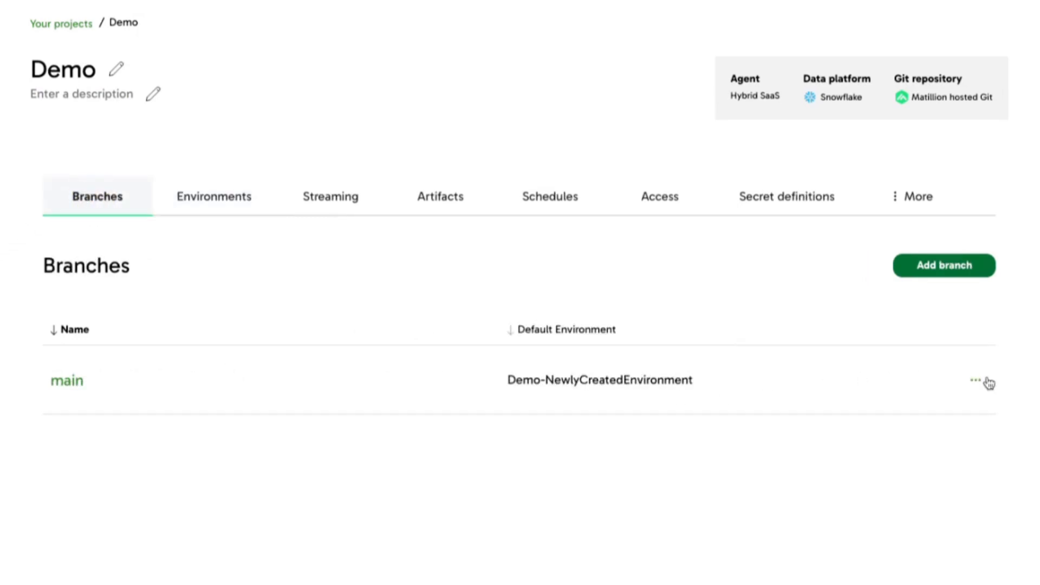
click(975, 380)
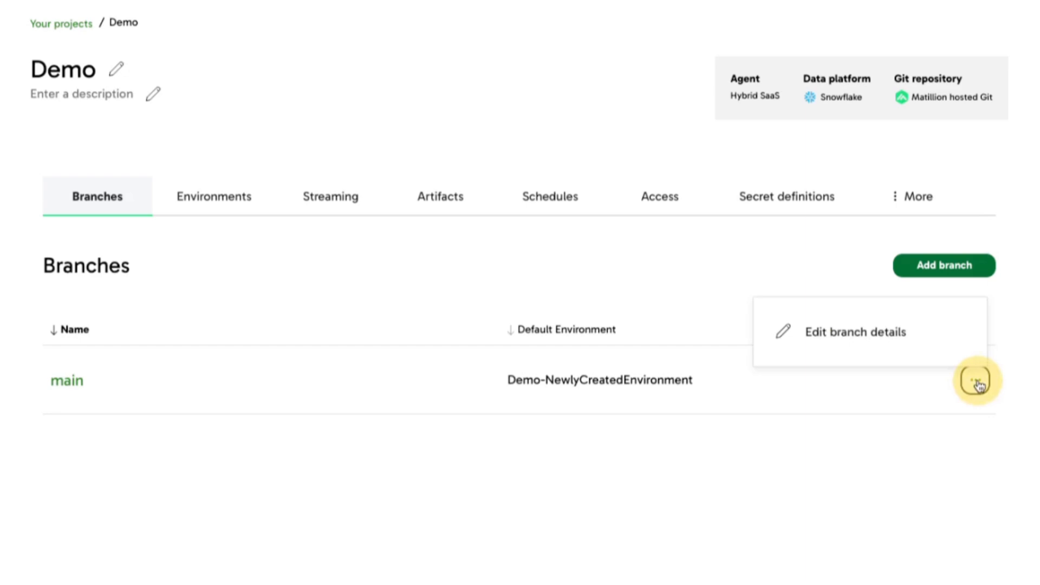
click(855, 331)
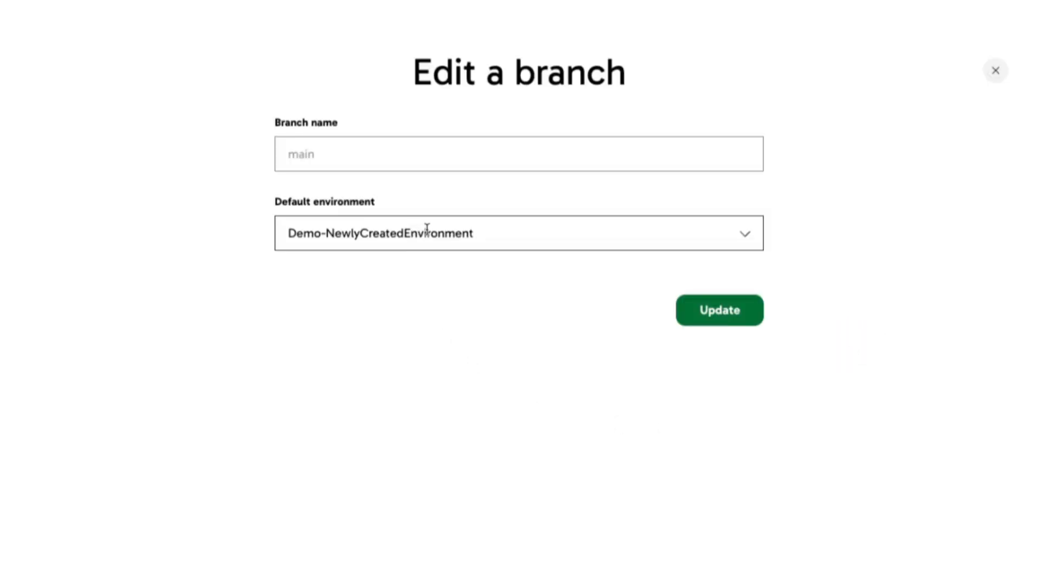
Choose KeyPairEnv as the main branch's default environment and update it
click(518, 233)
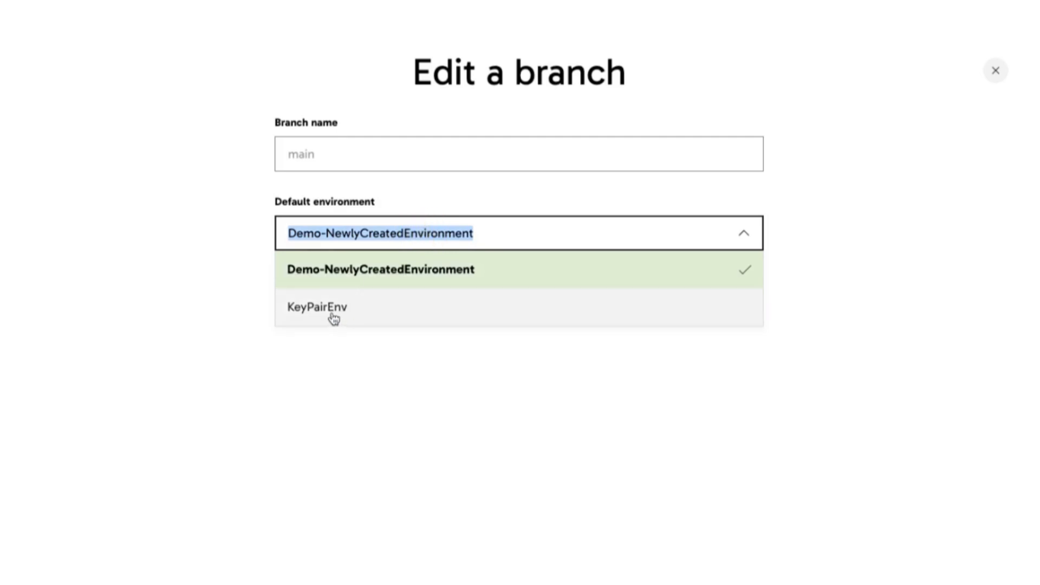
click(318, 306)
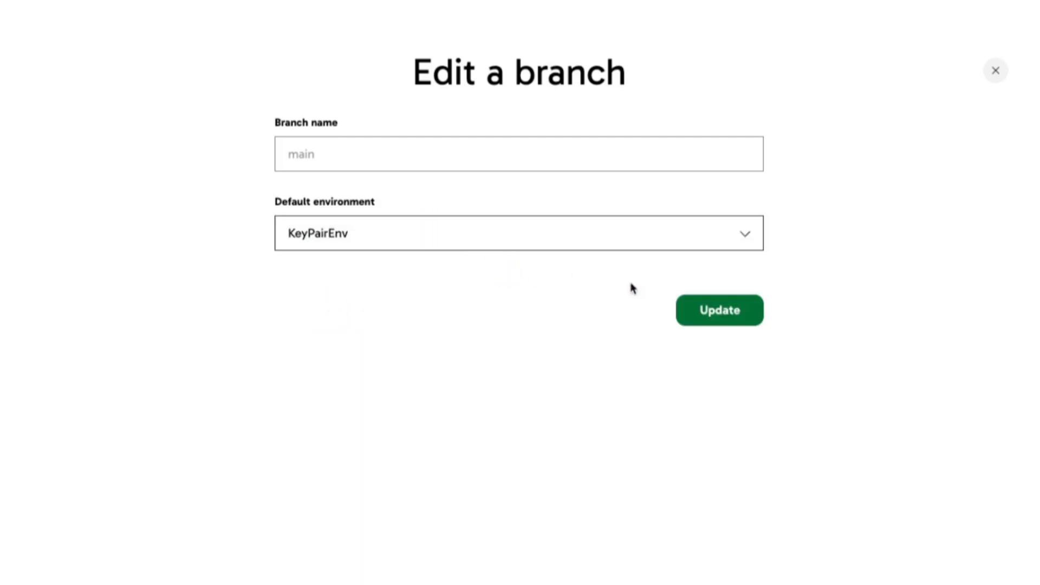
click(719, 310)
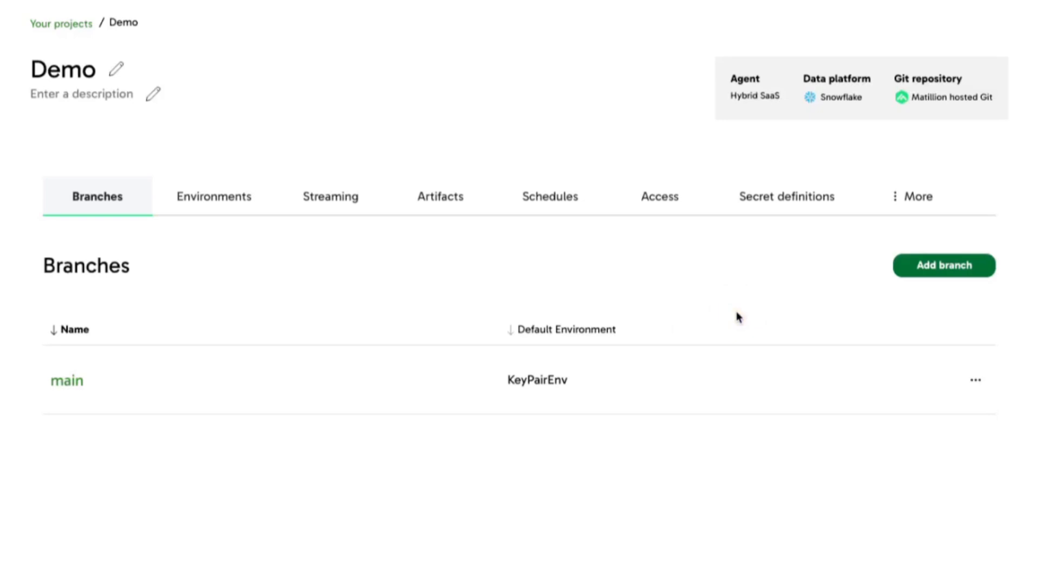